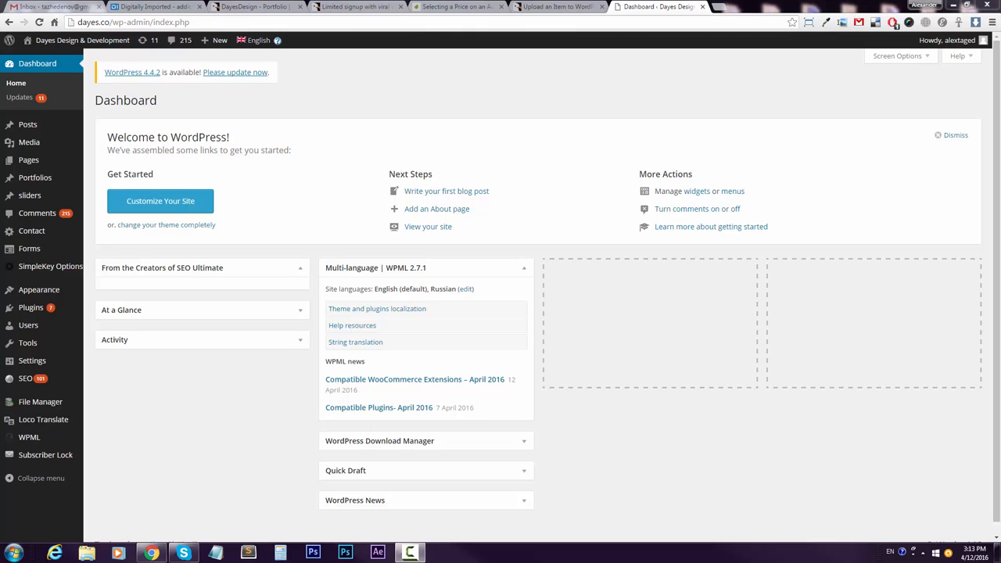
pyautogui.moveTo(164, 446)
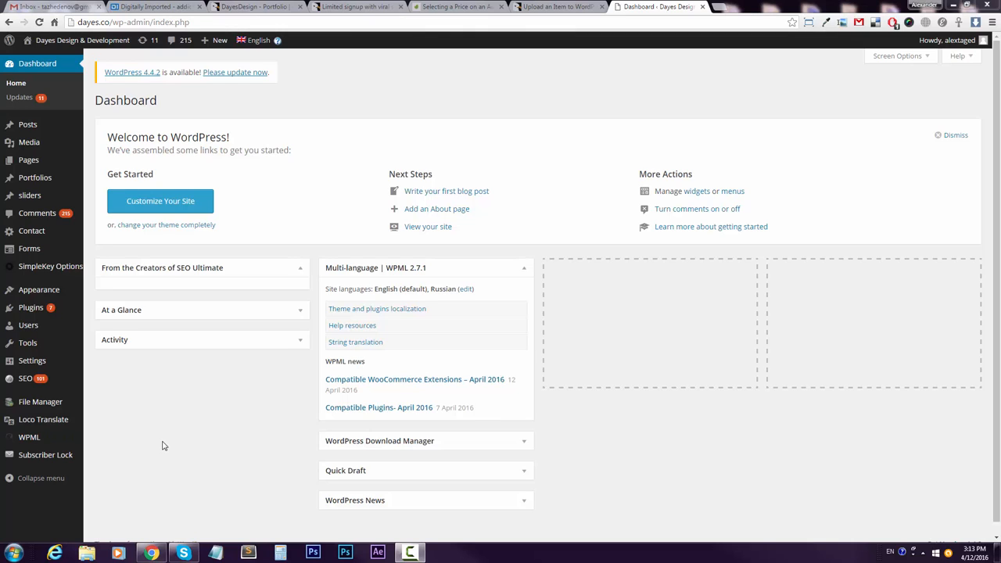
pyautogui.moveTo(192, 438)
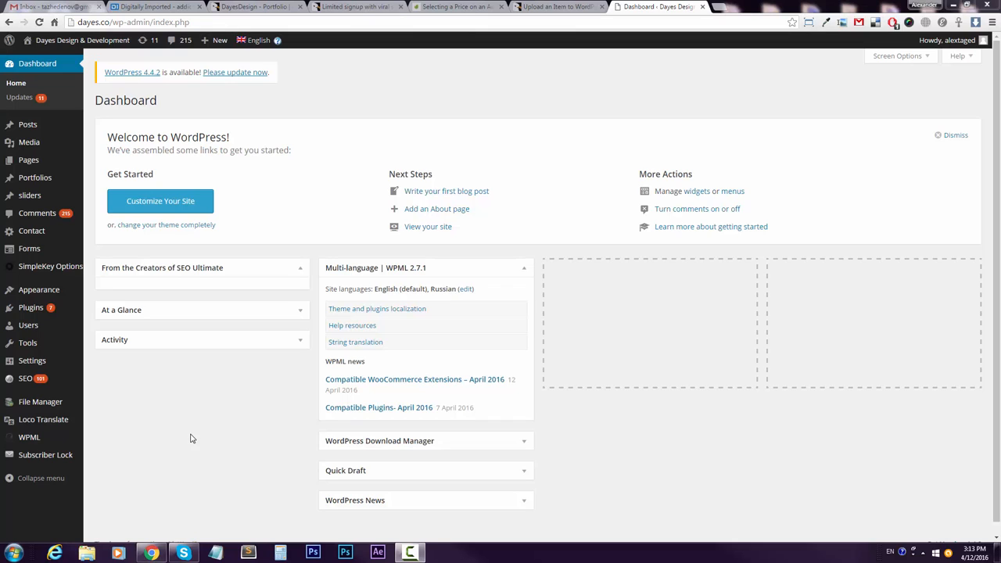
pyautogui.moveTo(75, 322)
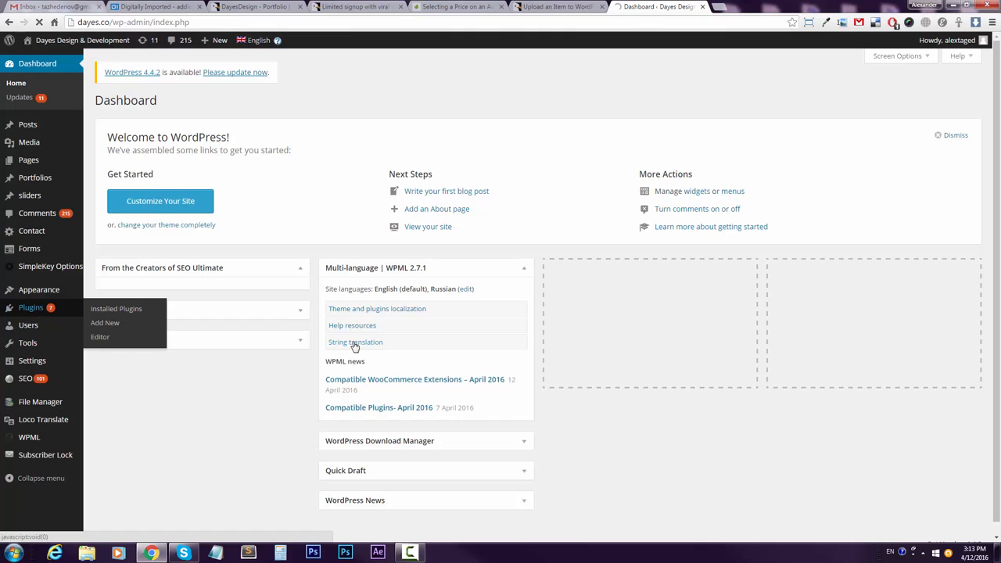
# - Choose limited-signup.zip as the plugin package to upload via Plugins > Add New > Upload
pyautogui.click(115, 308)
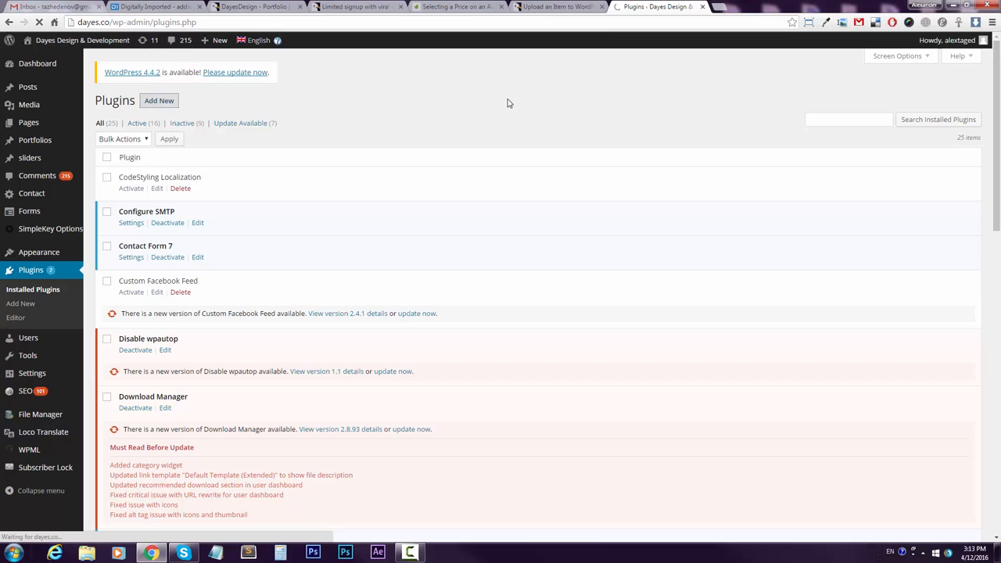
pyautogui.click(21, 304)
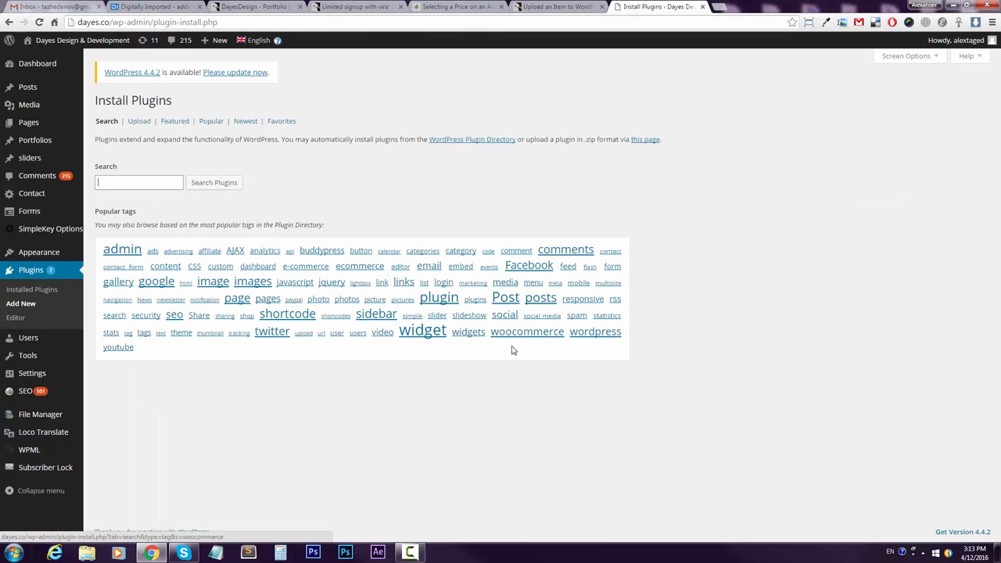
pyautogui.click(139, 121)
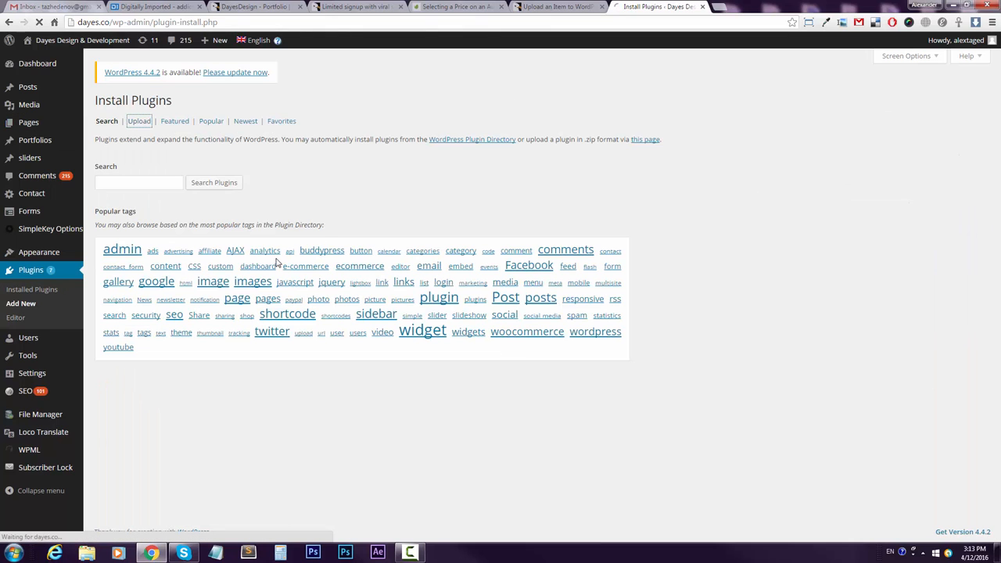
pyautogui.click(139, 121)
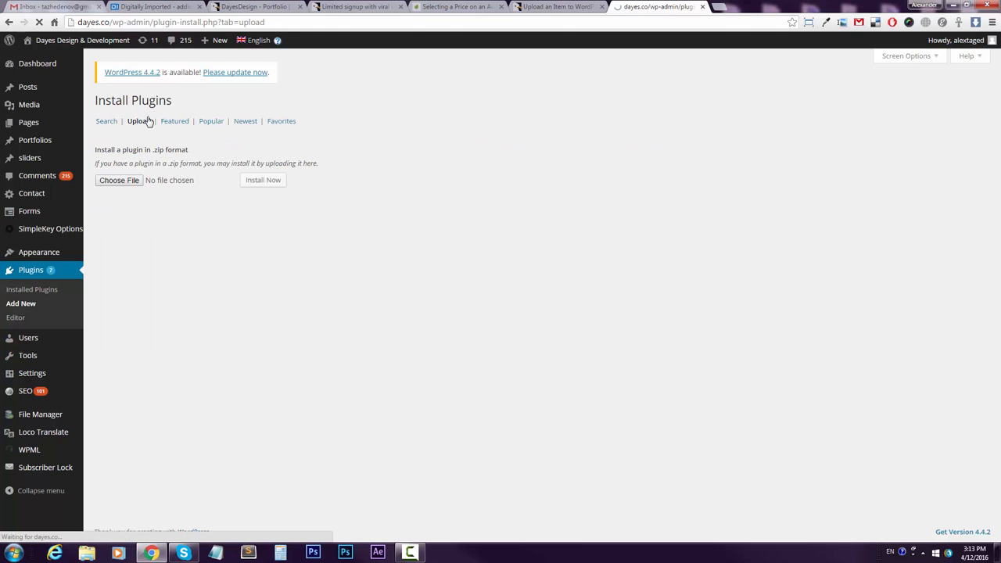
pyautogui.click(119, 180)
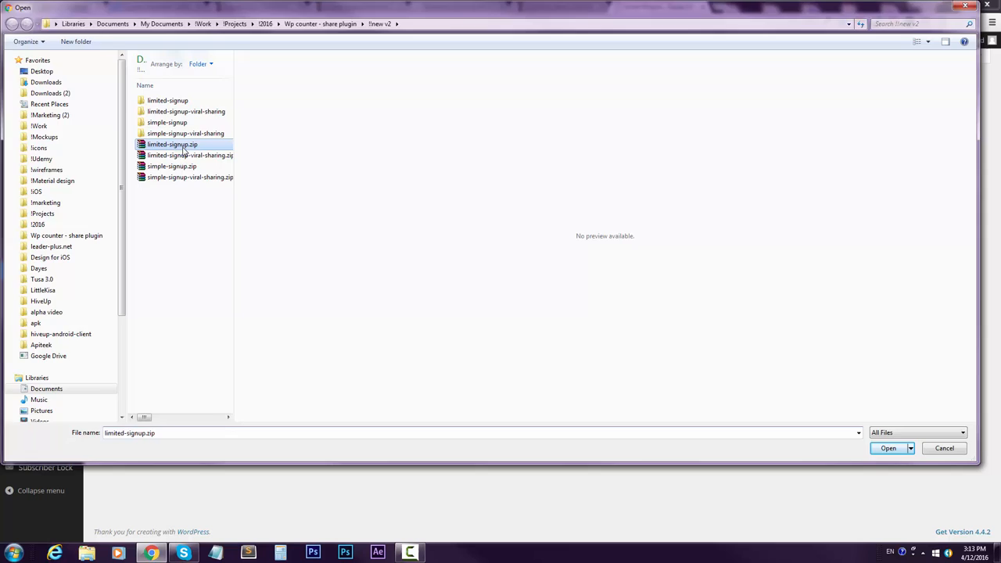
pyautogui.click(888, 447)
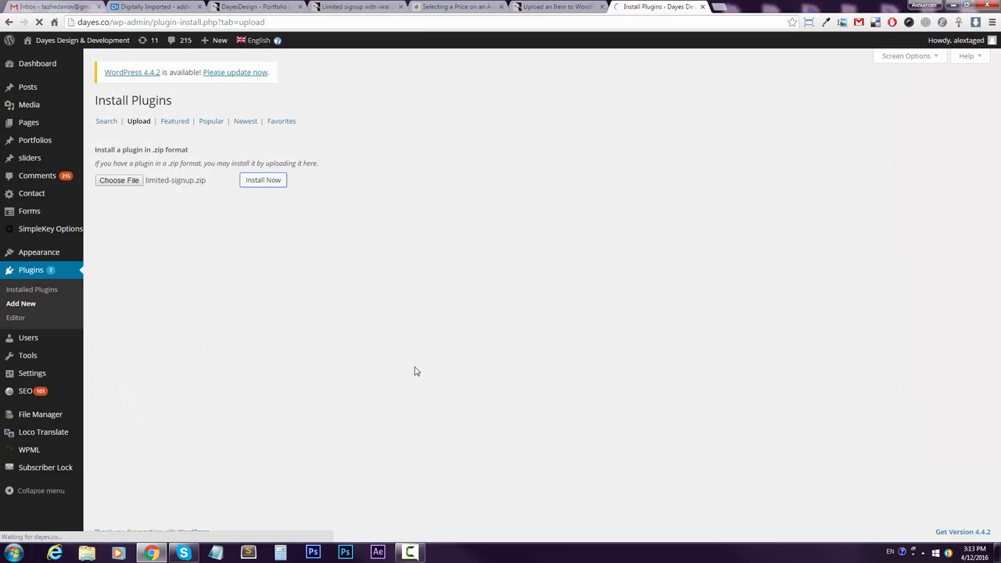
pyautogui.moveTo(422, 341)
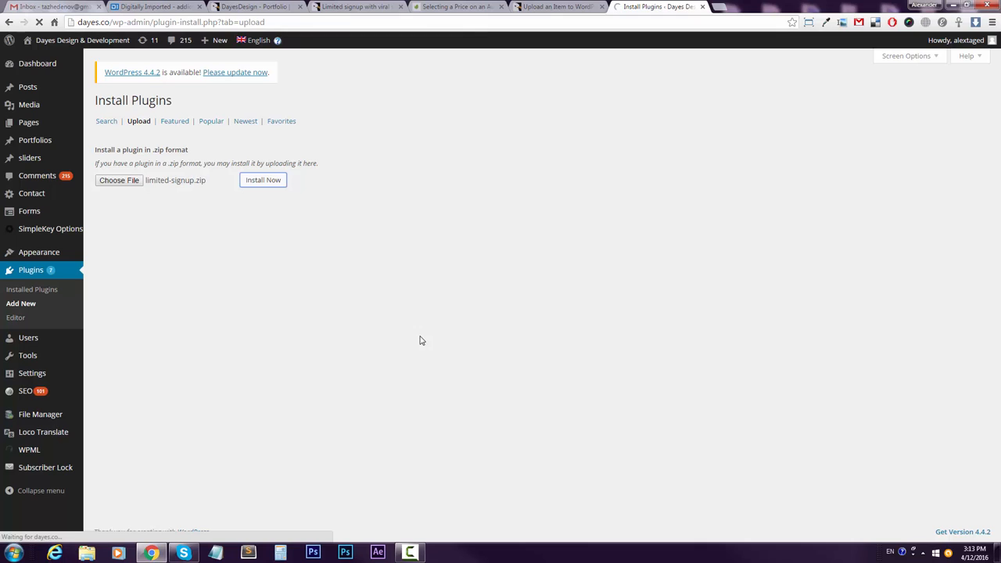
# - Install the uploaded Limited Signup plugin and activate it
pyautogui.click(263, 180)
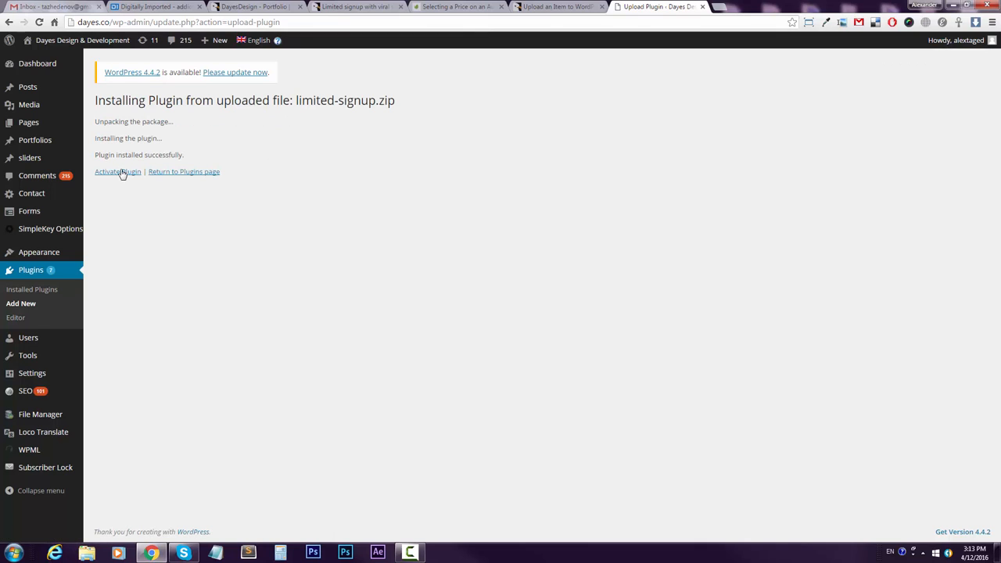
pyautogui.click(117, 170)
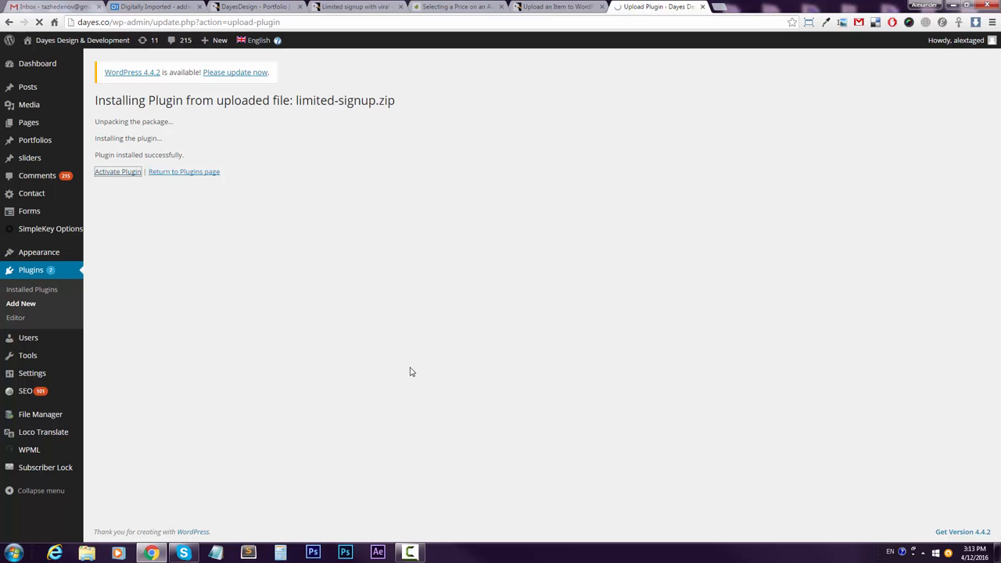
pyautogui.click(117, 170)
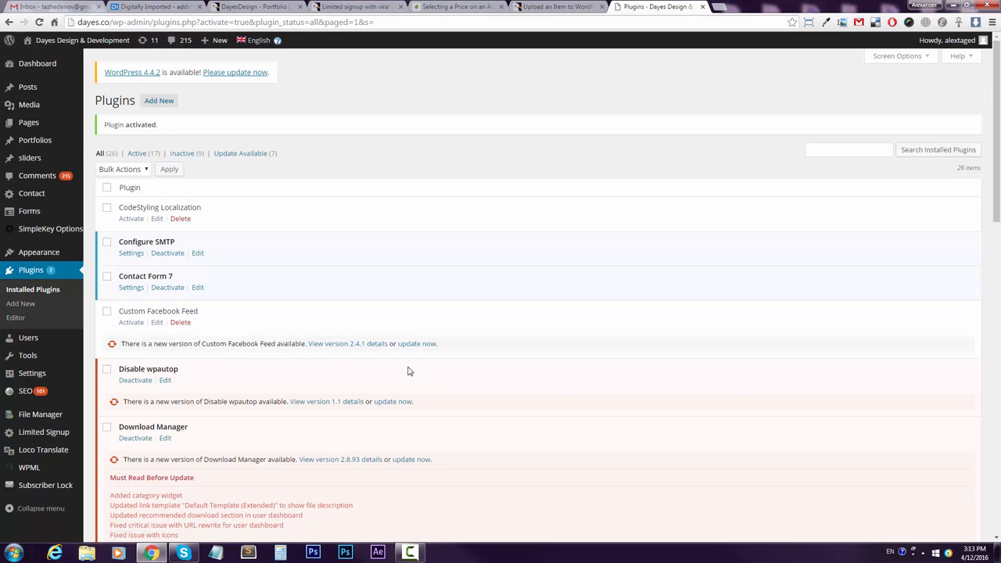
pyautogui.moveTo(404, 356)
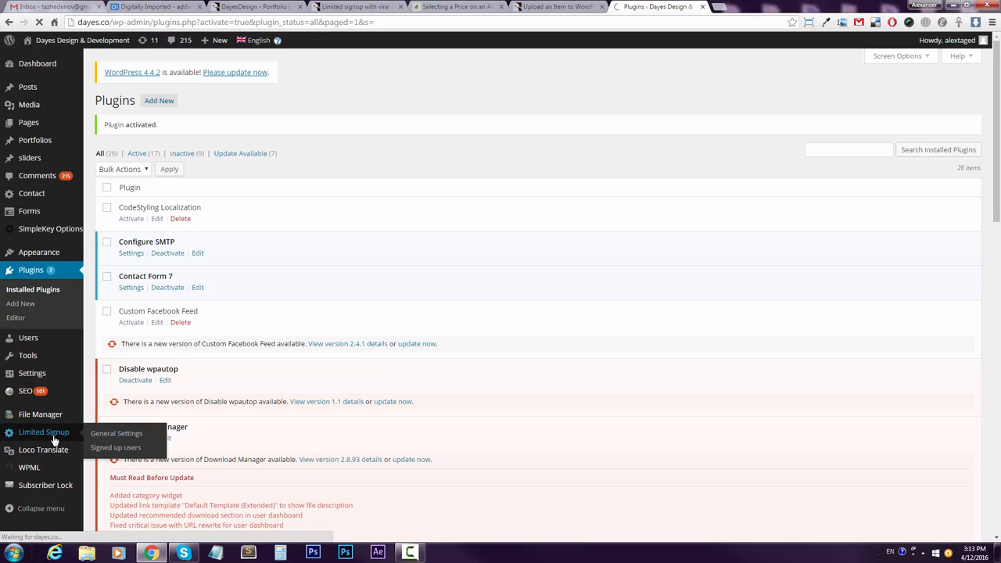
# - Set Limited Signup general settings to 3000 invites with 1248 taken
pyautogui.click(116, 434)
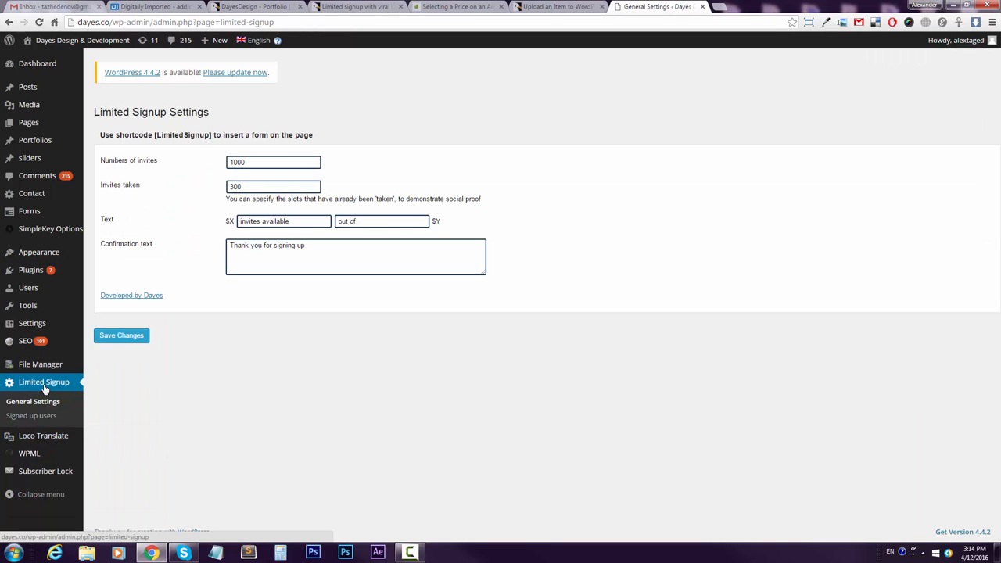
pyautogui.tripleClick(272, 161)
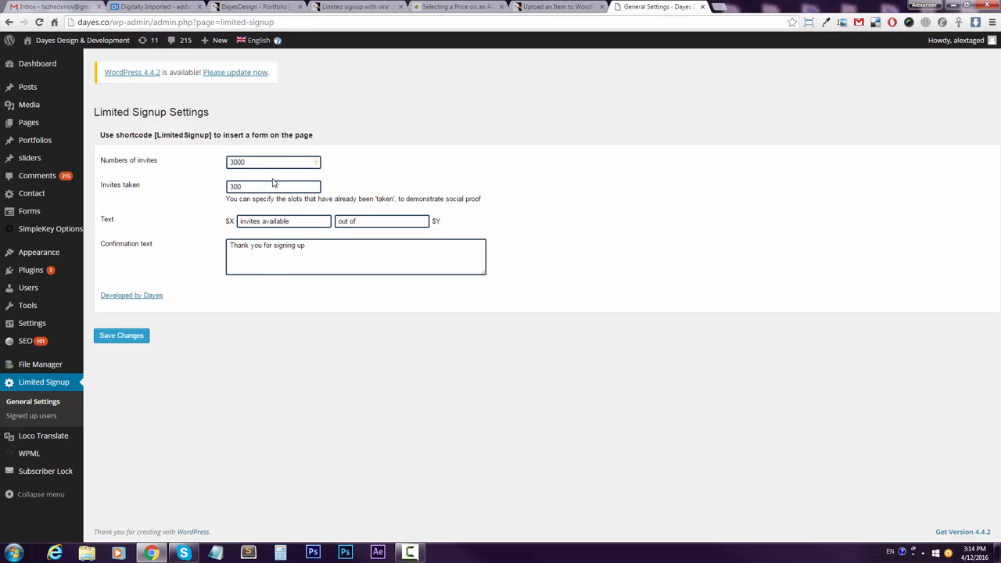
pyautogui.tripleClick(273, 186)
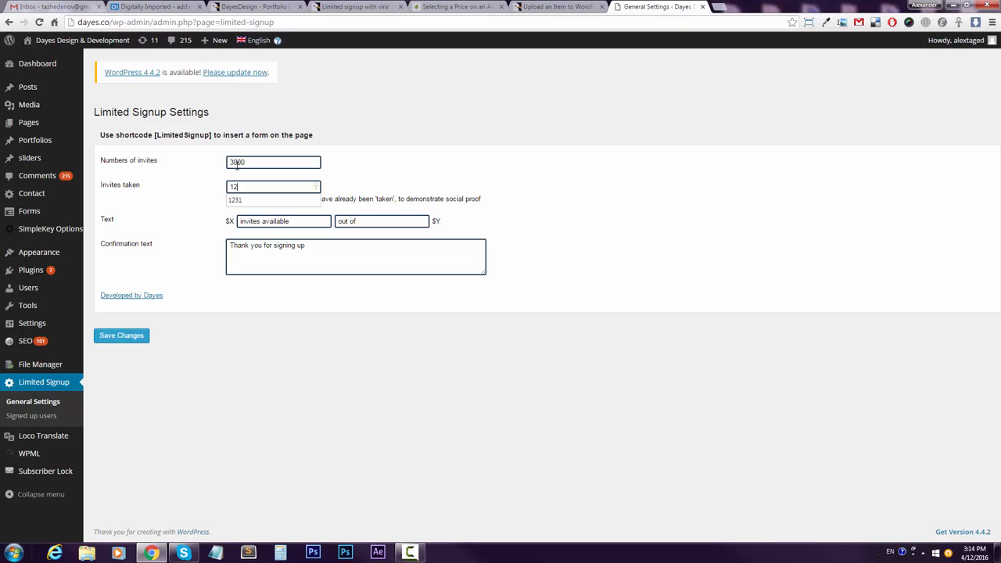
pyautogui.write('48')
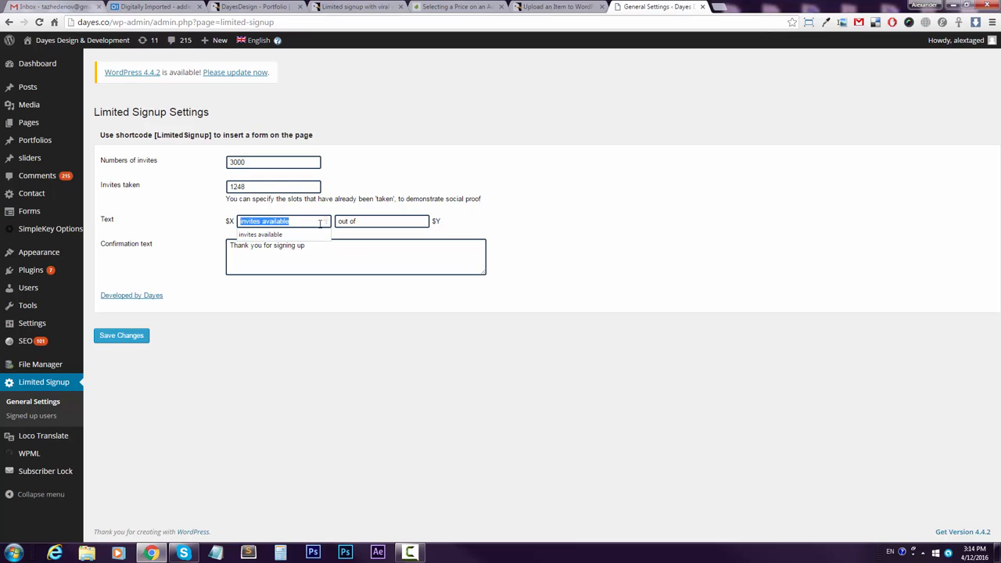
# - Extend the confirmation message with 'Thank you for signing up!!! Now check out our portfolio' and start an <a href> link
pyautogui.click(382, 221)
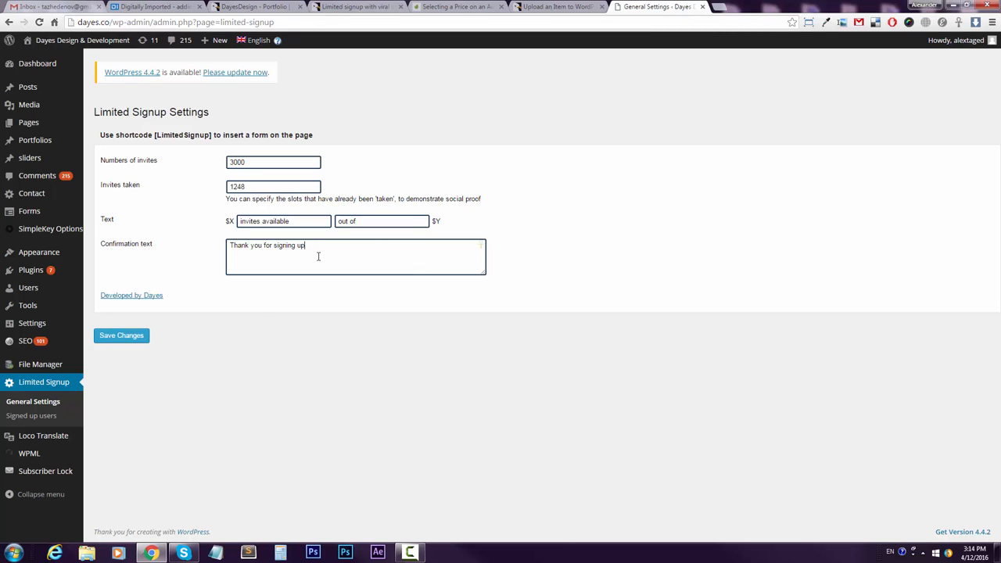
pyautogui.write('!!!')
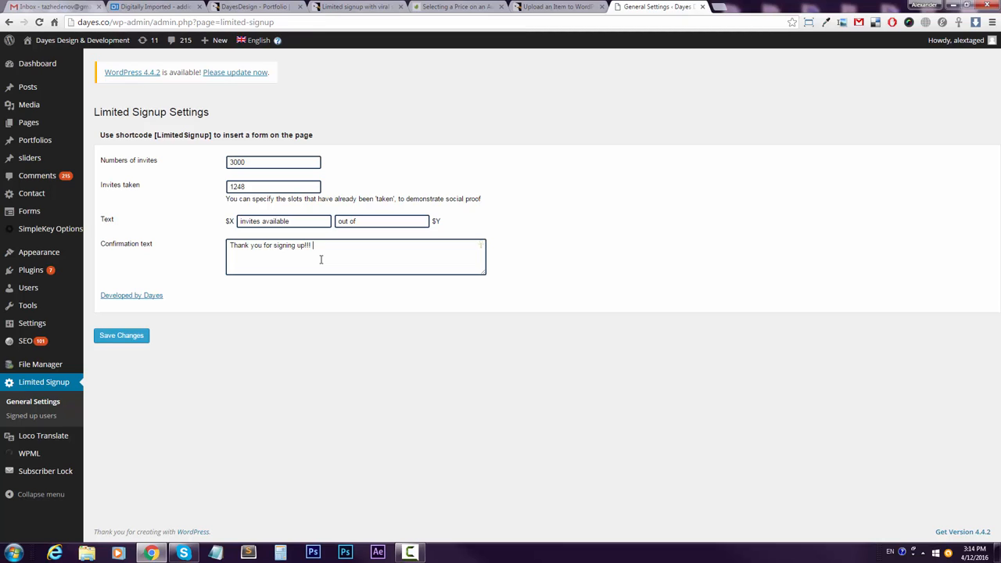
pyautogui.write('Now check out our')
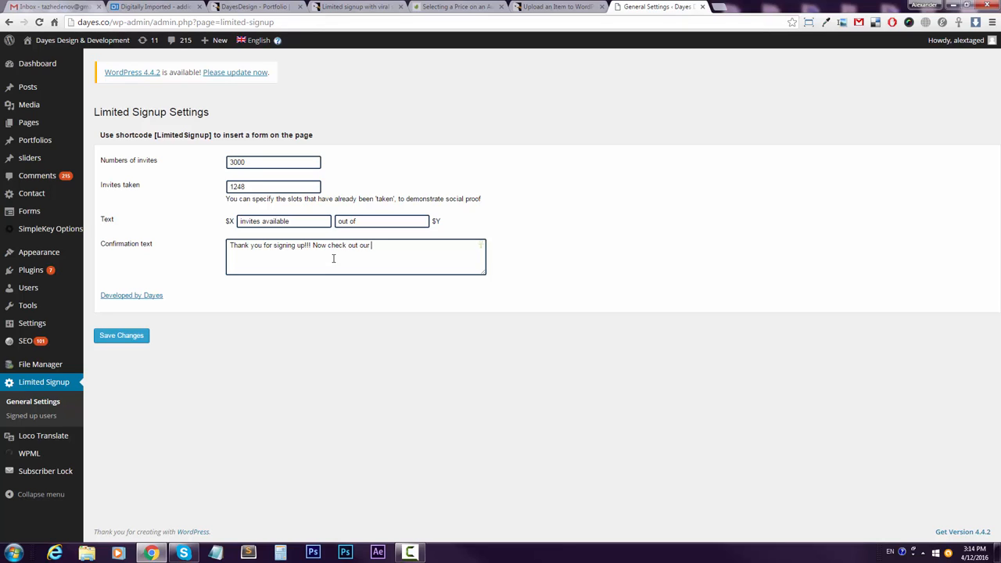
pyautogui.write('portfolio,')
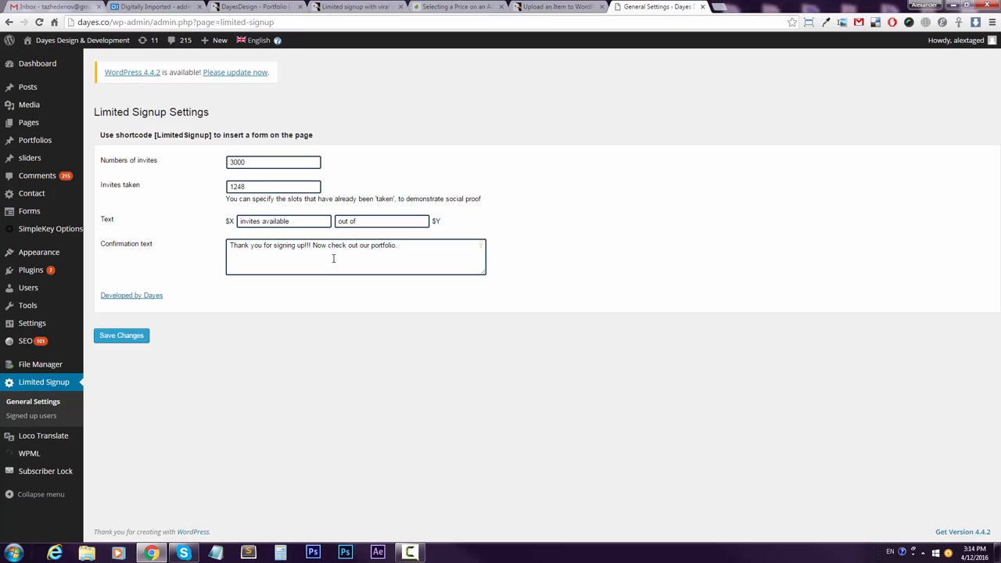
pyautogui.write('<a')
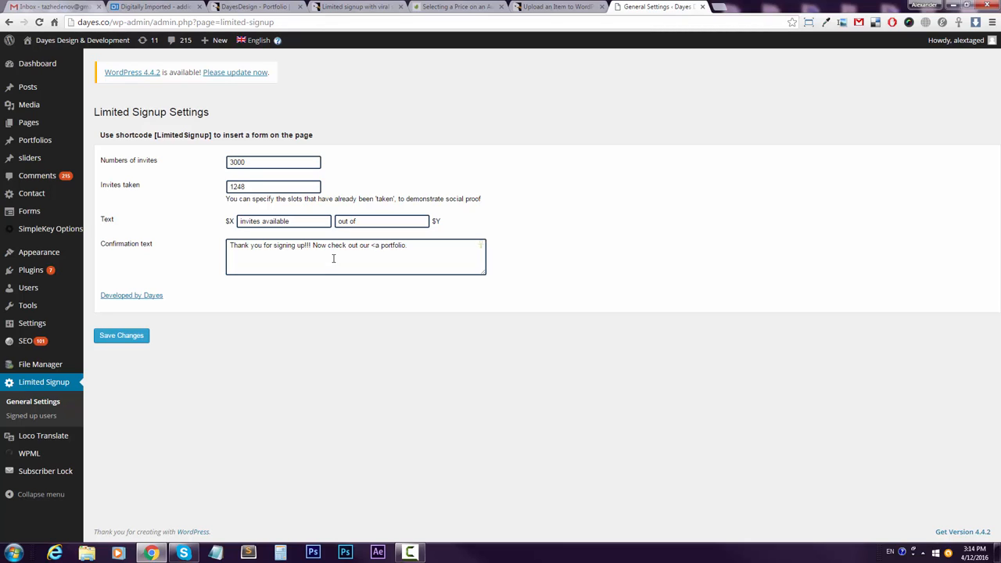
pyautogui.write('href="')
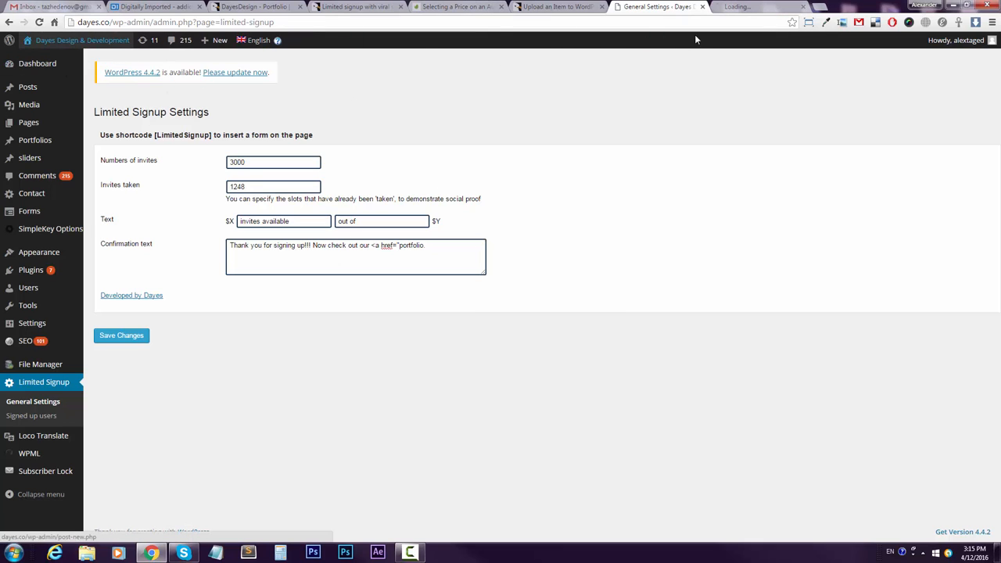
# - Get the Portfolio section address dayes.co/#portfolio from the live Dayes site
pyautogui.click(754, 6)
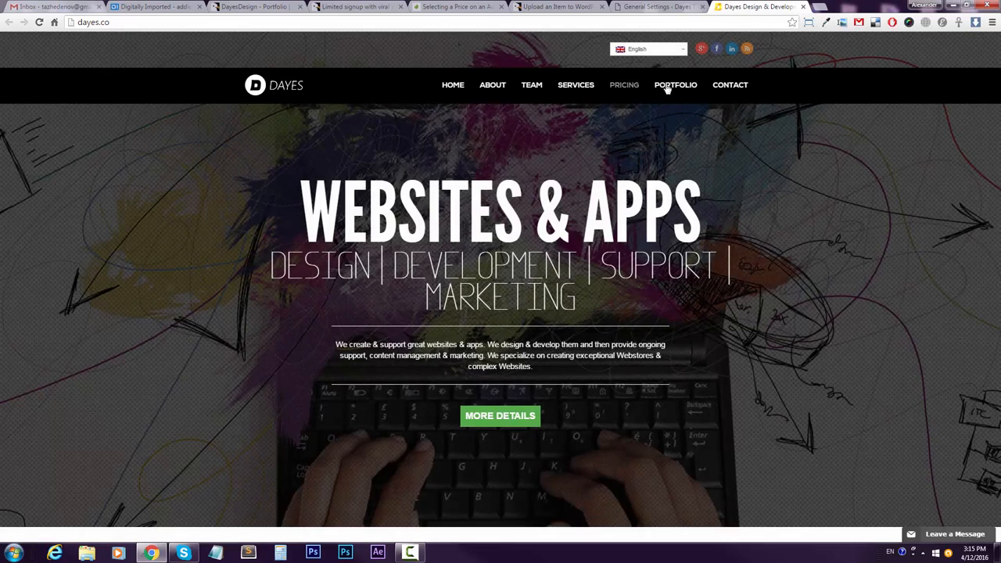
pyautogui.click(676, 85)
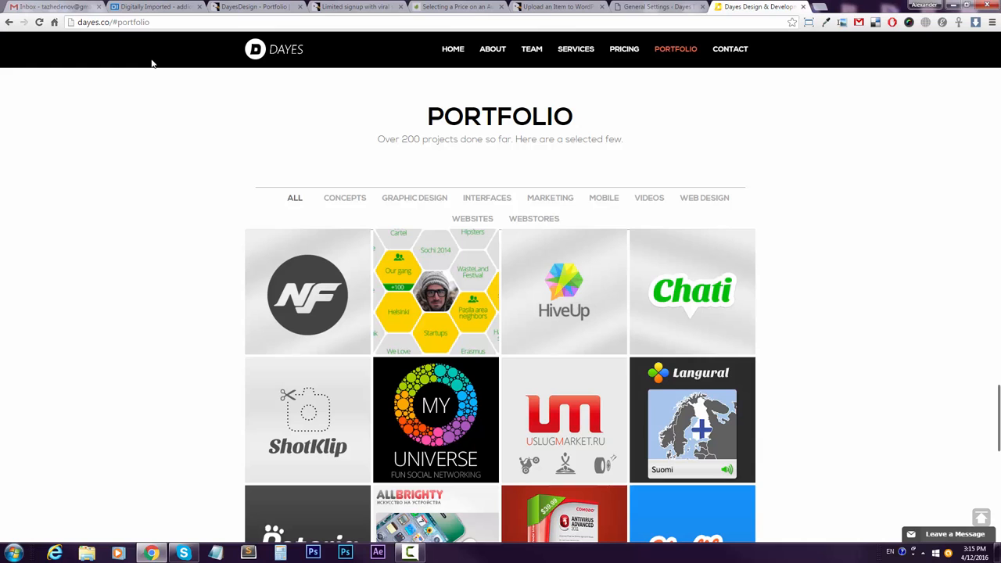
pyautogui.click(113, 22)
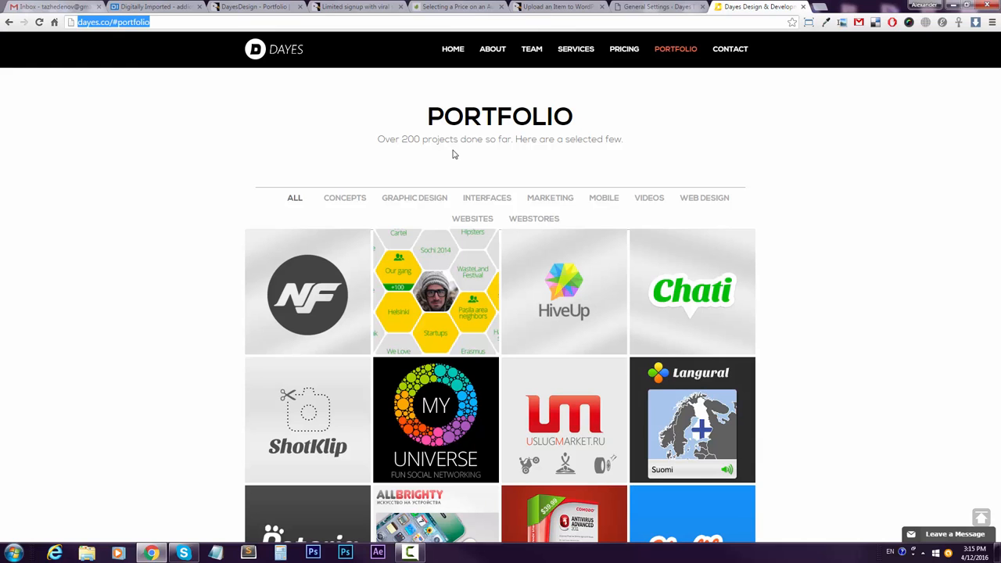
pyautogui.moveTo(644, 11)
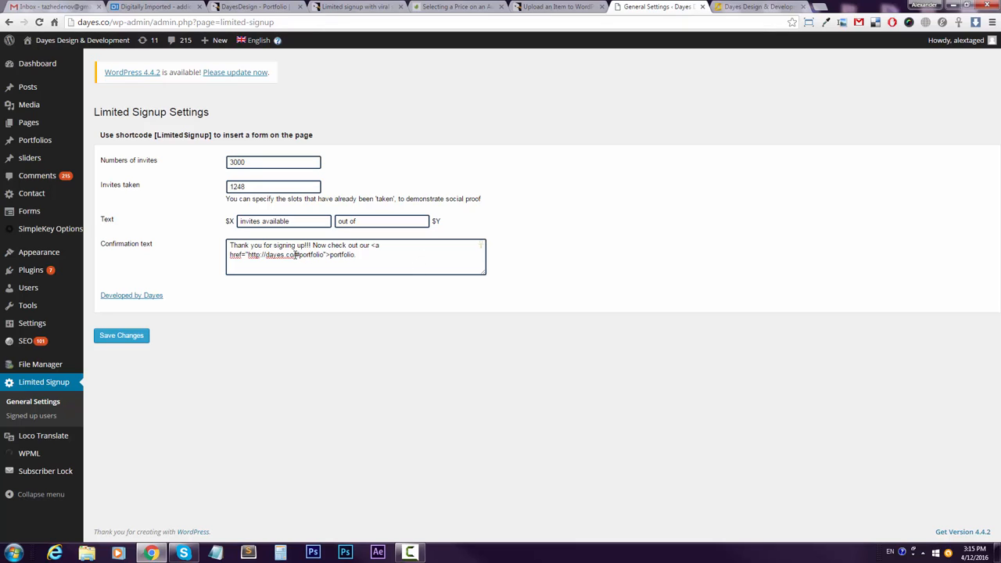
# - Close the portfolio link with </a> in the confirmation message and save the settings
pyautogui.doubleClick(269, 253)
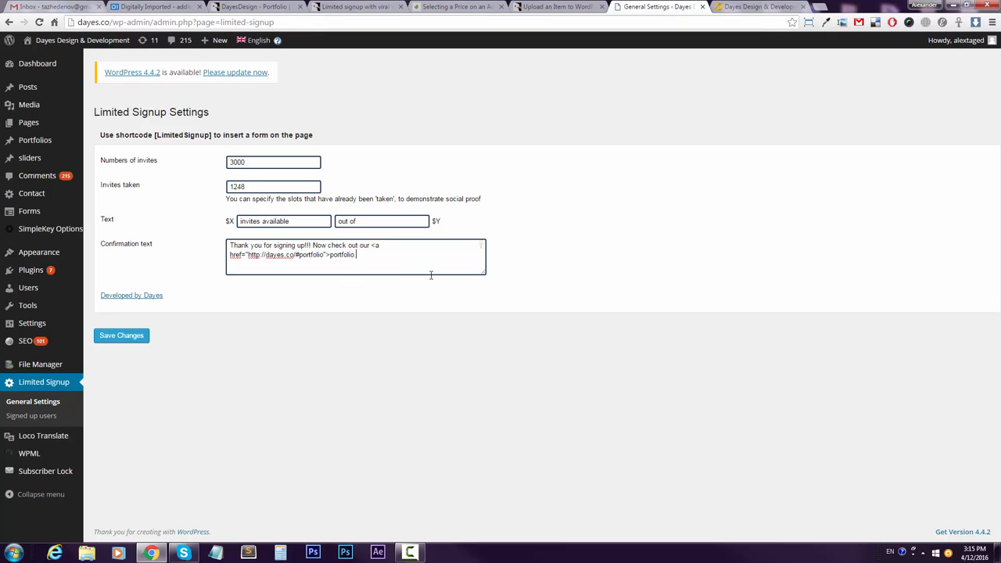
pyautogui.write('</a>')
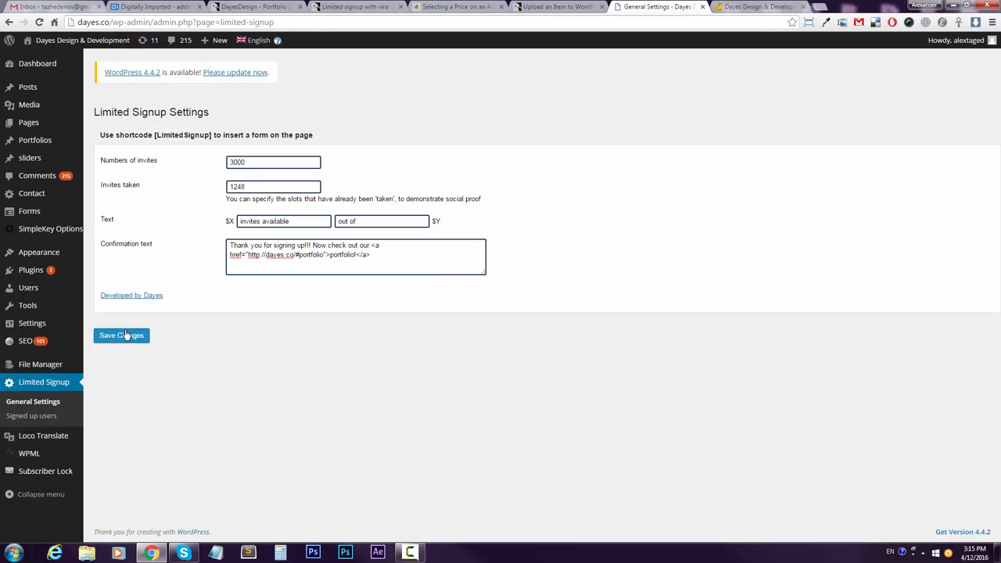
pyautogui.click(122, 335)
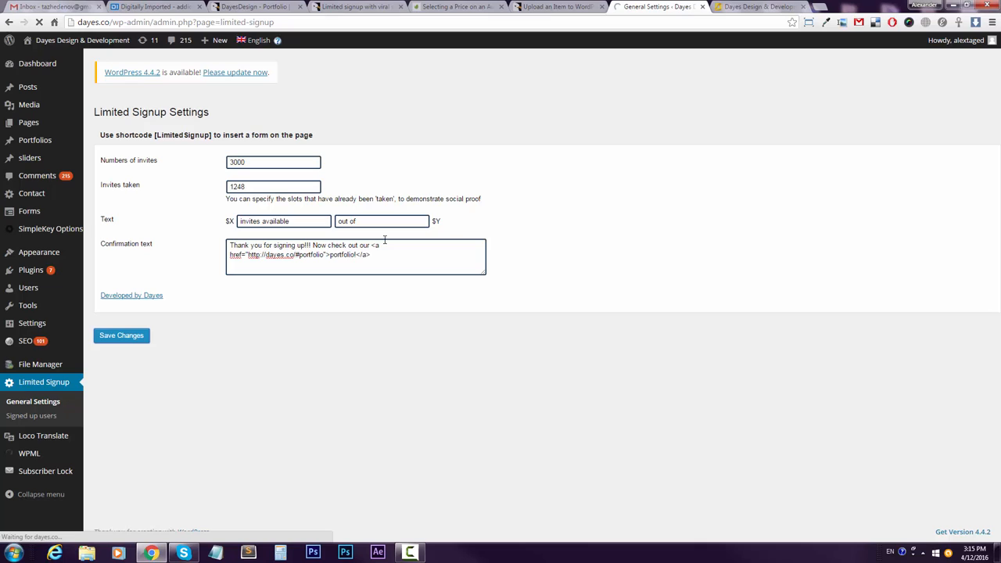
pyautogui.moveTo(442, 432)
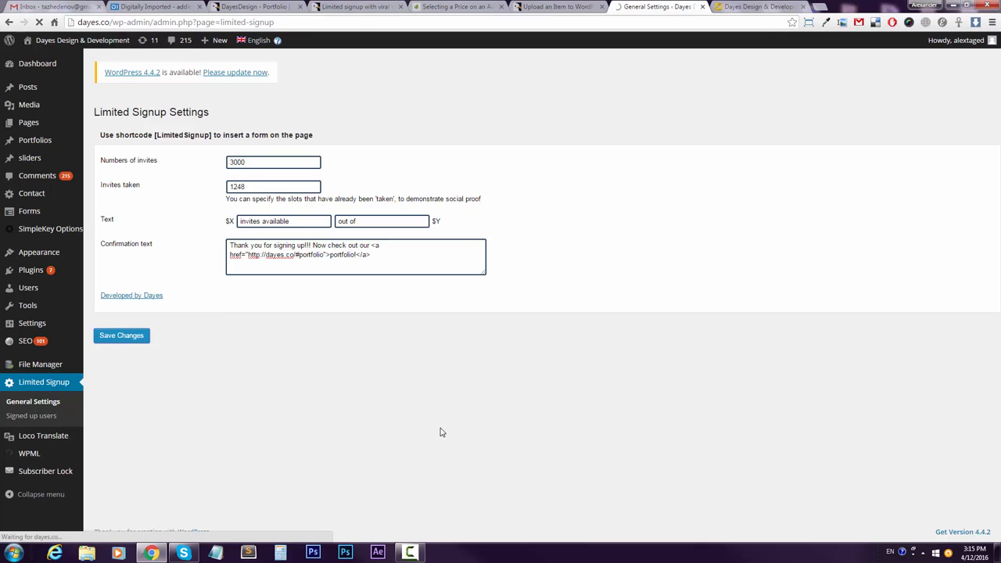
pyautogui.click(122, 334)
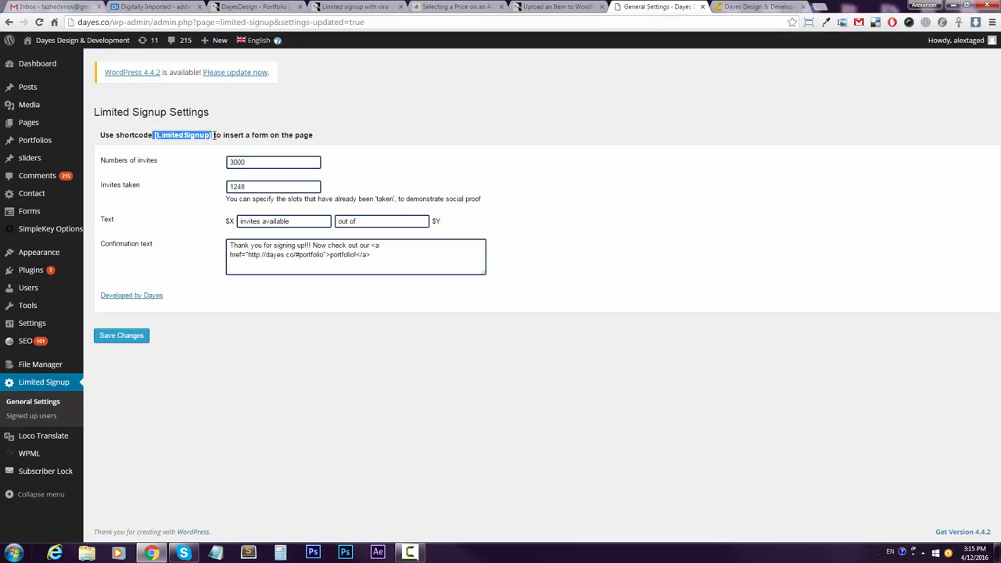
pyautogui.moveTo(188, 160)
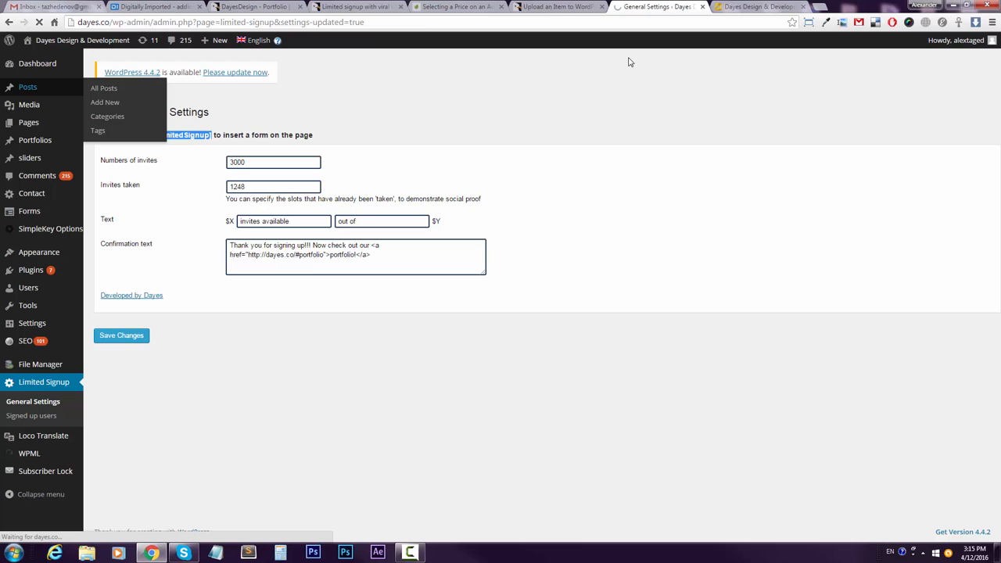
# - Publish a new post 'Limited Signup demo' containing the [LimitedSignup] shortcode
pyautogui.click(103, 88)
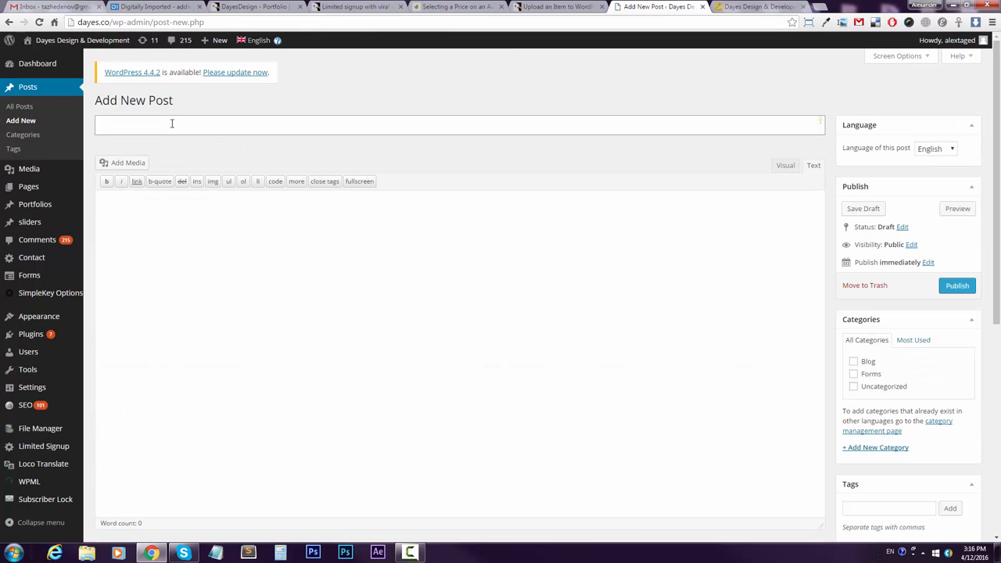
pyautogui.write('Limited S')
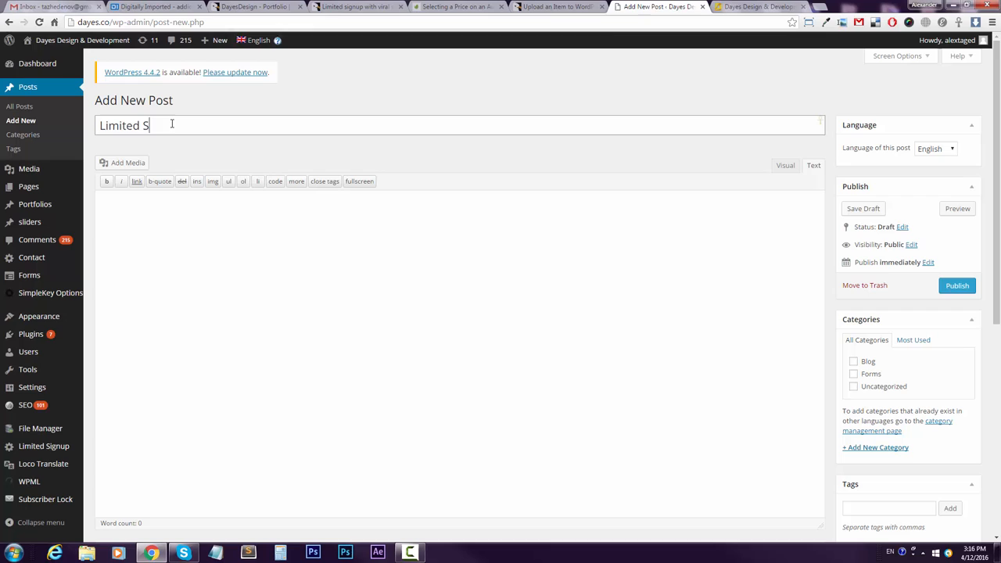
pyautogui.write('ignup')
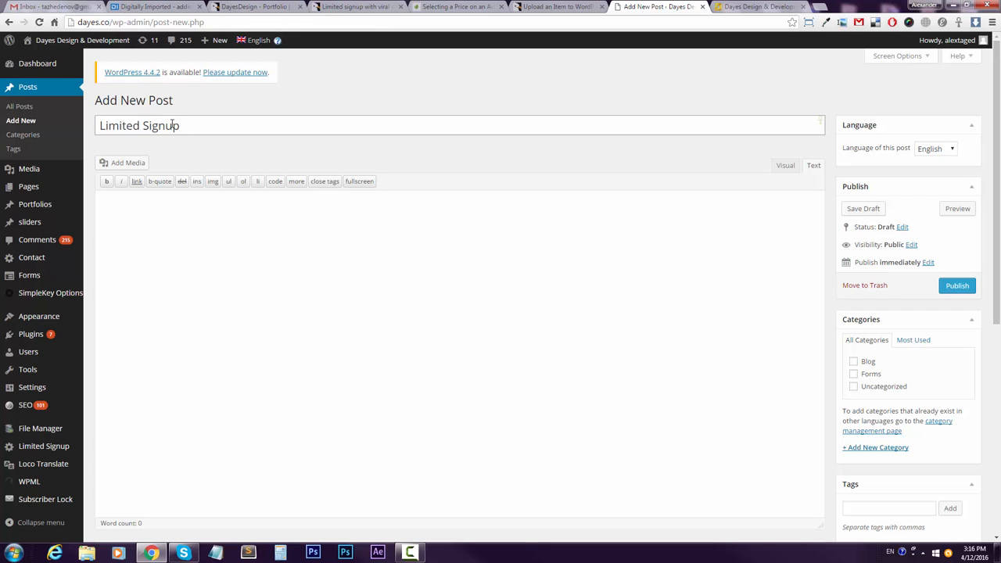
pyautogui.write('demo')
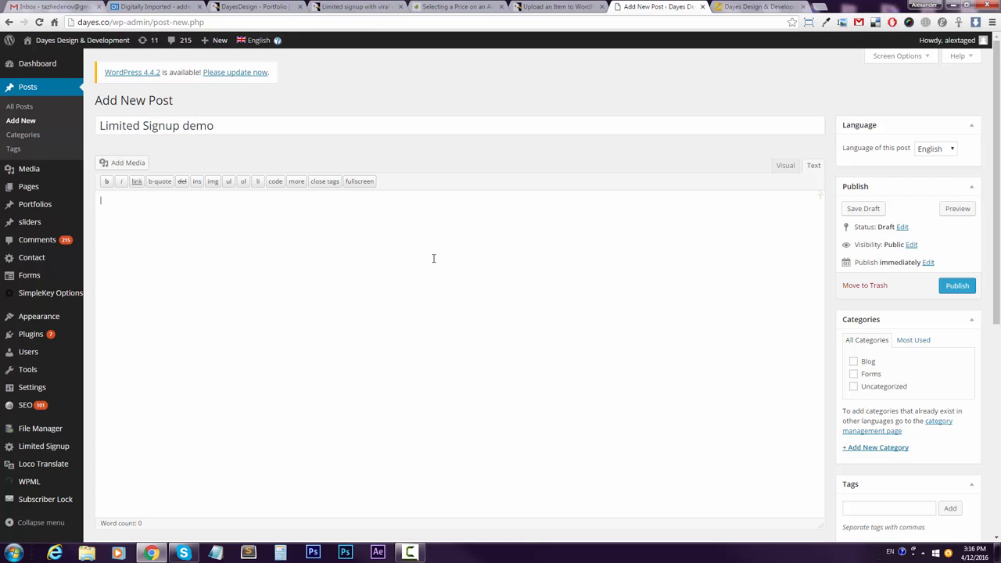
pyautogui.write('[LimitedSignup]')
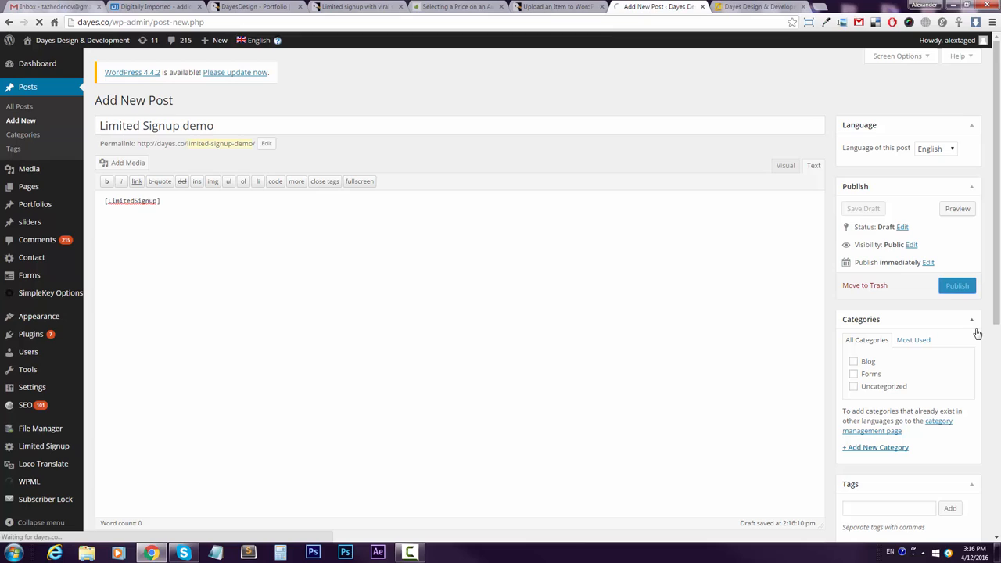
pyautogui.moveTo(978, 331)
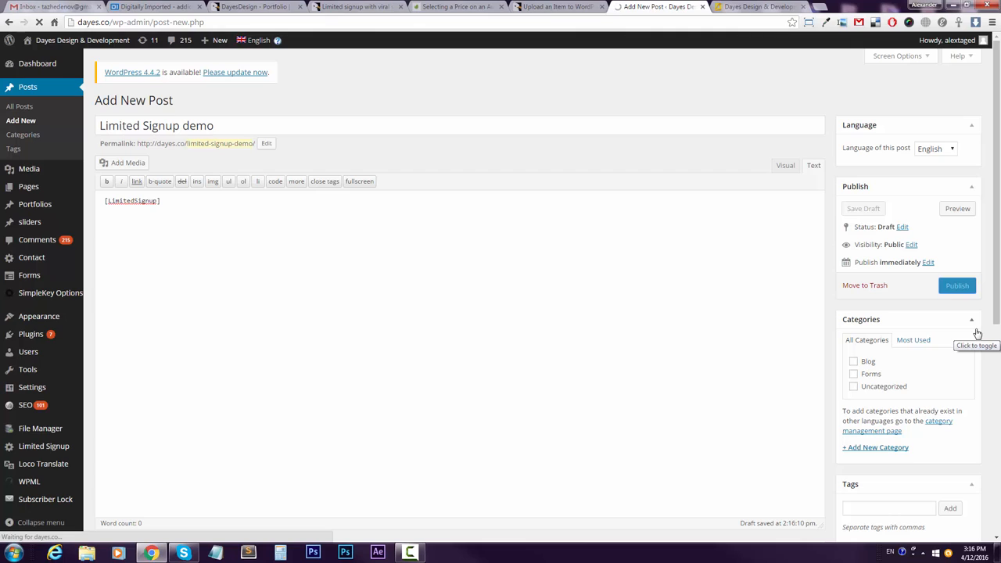
pyautogui.click(958, 285)
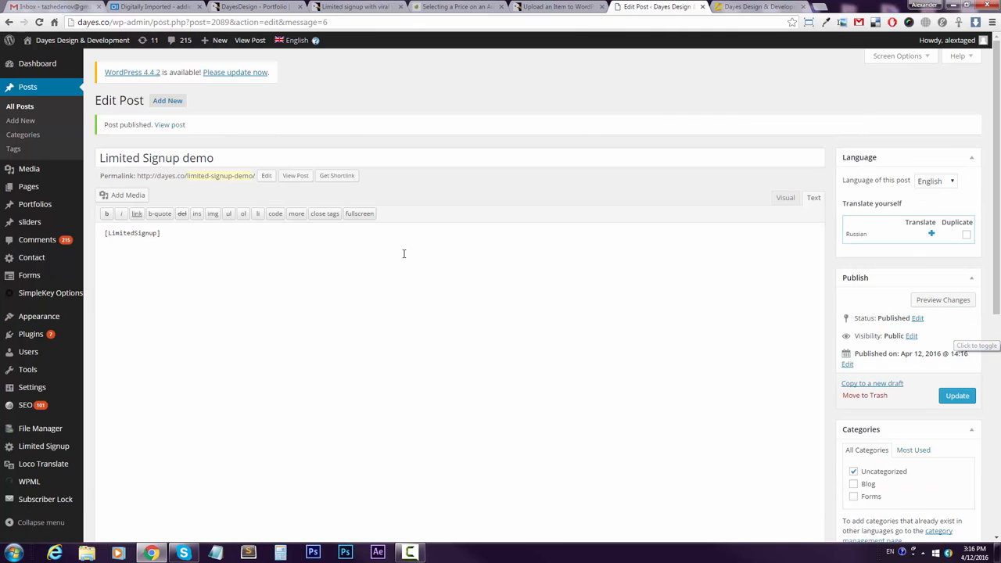
pyautogui.click(169, 126)
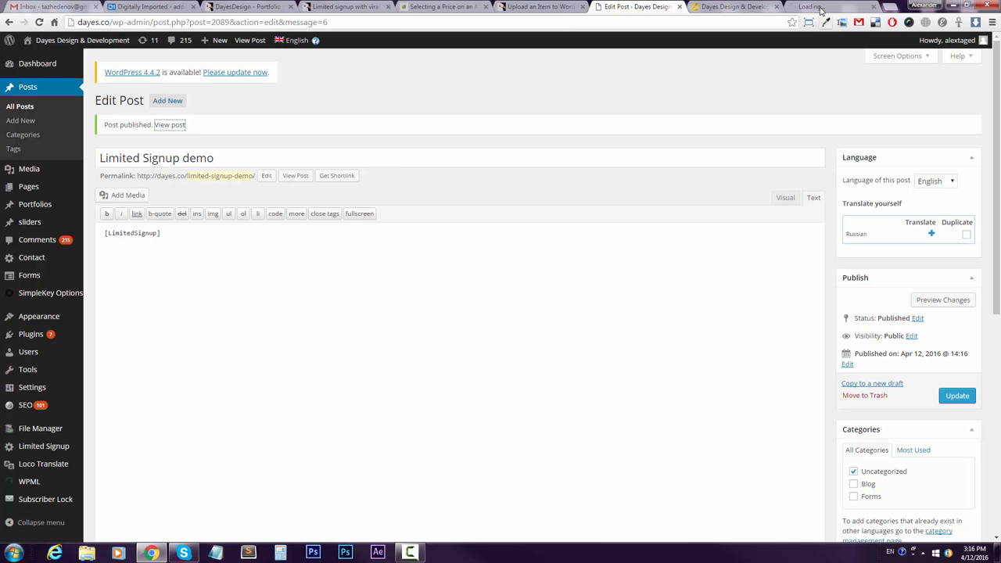
pyautogui.click(826, 7)
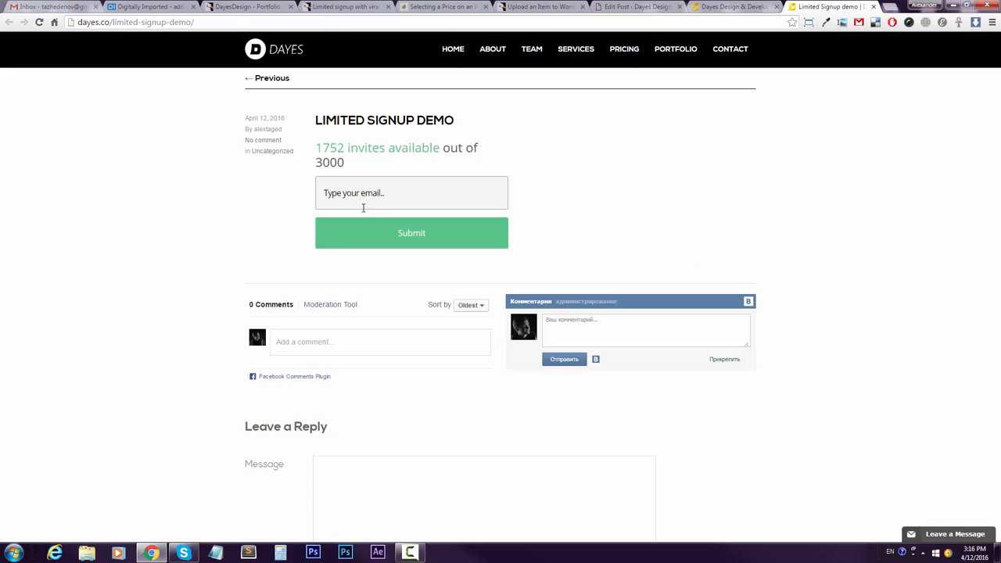
pyautogui.moveTo(325, 151)
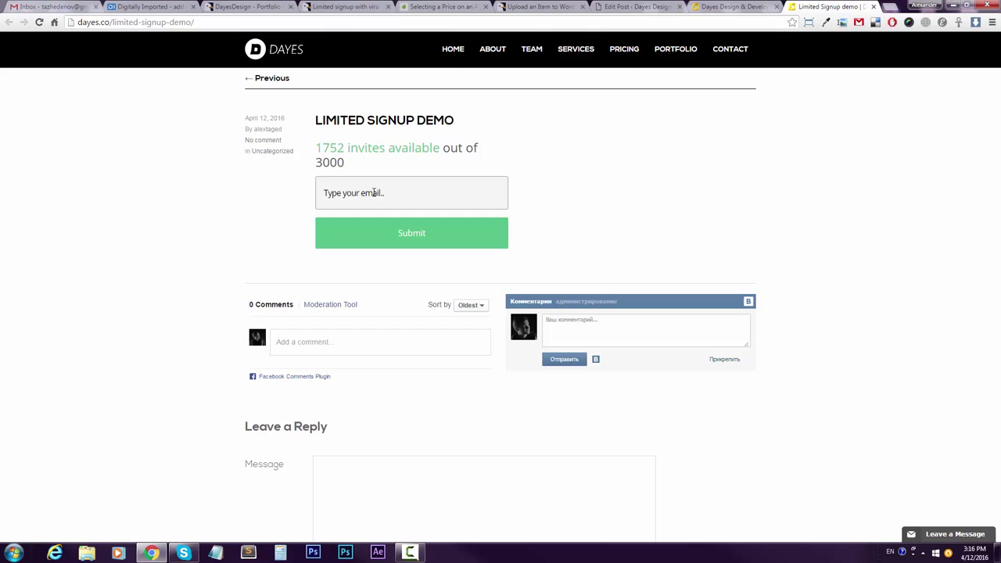
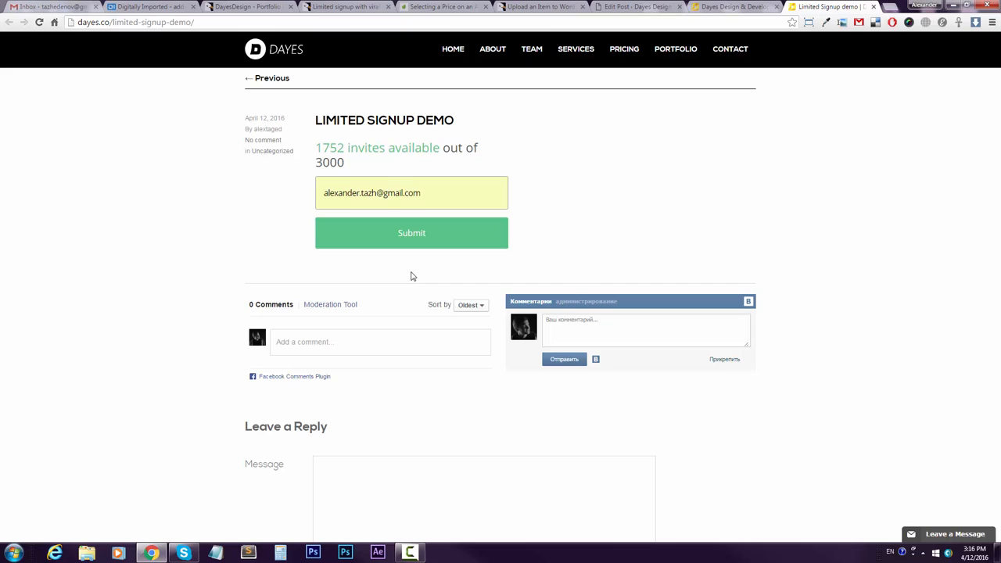
pyautogui.click(412, 232)
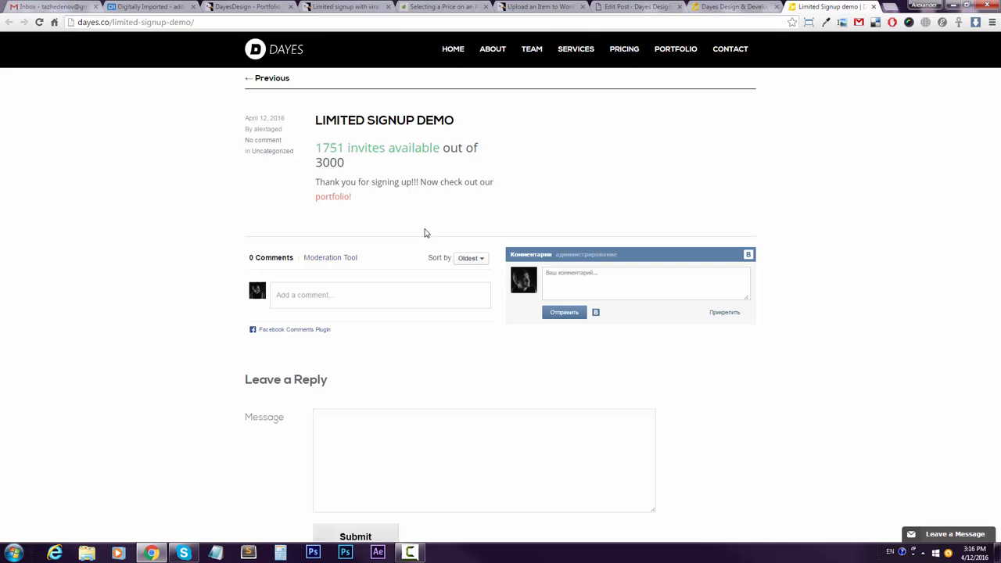
pyautogui.moveTo(329, 144)
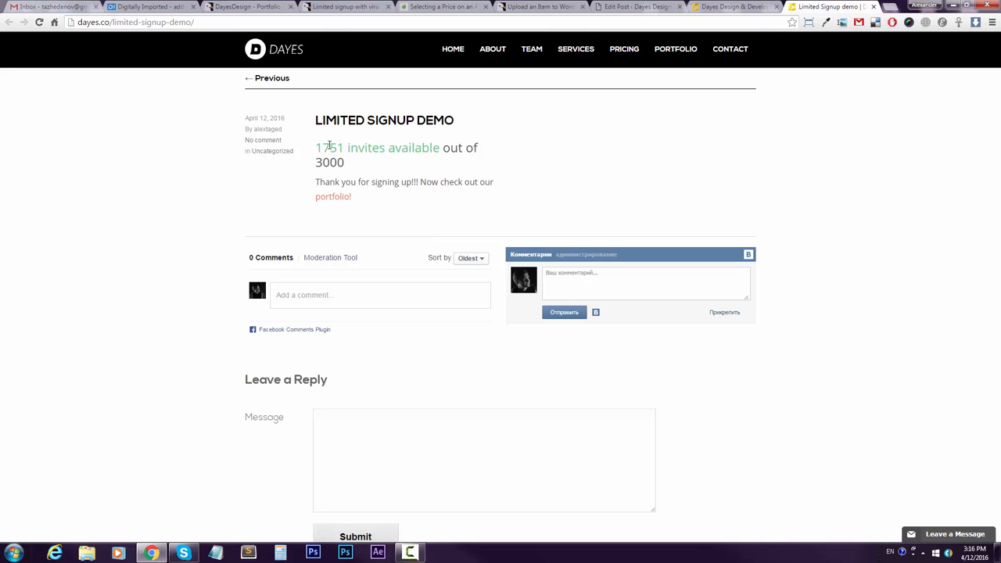